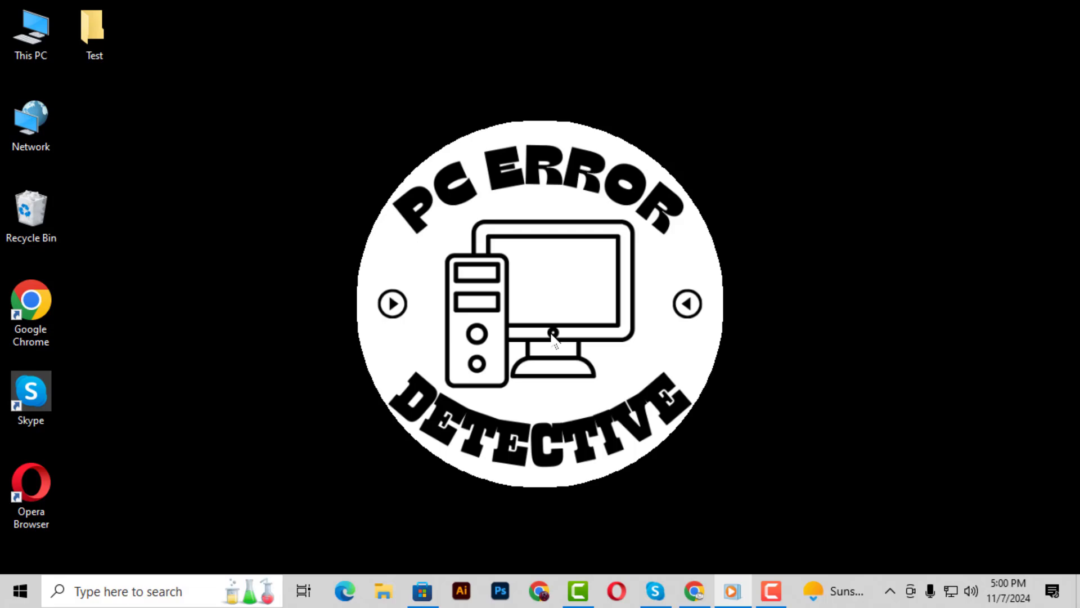
pyautogui.moveTo(268, 191)
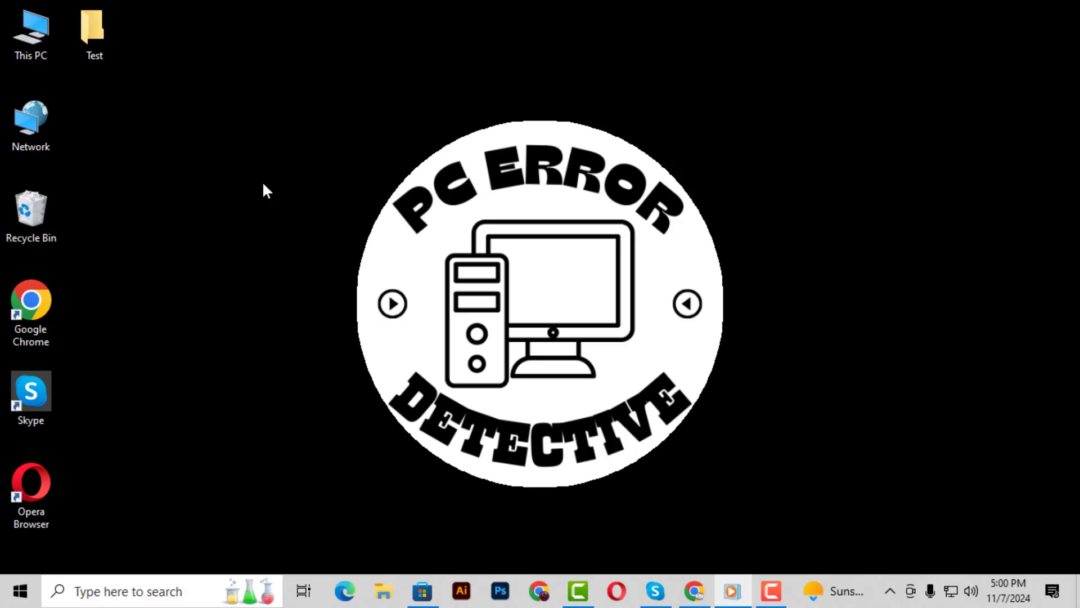
pyautogui.moveTo(121, 88)
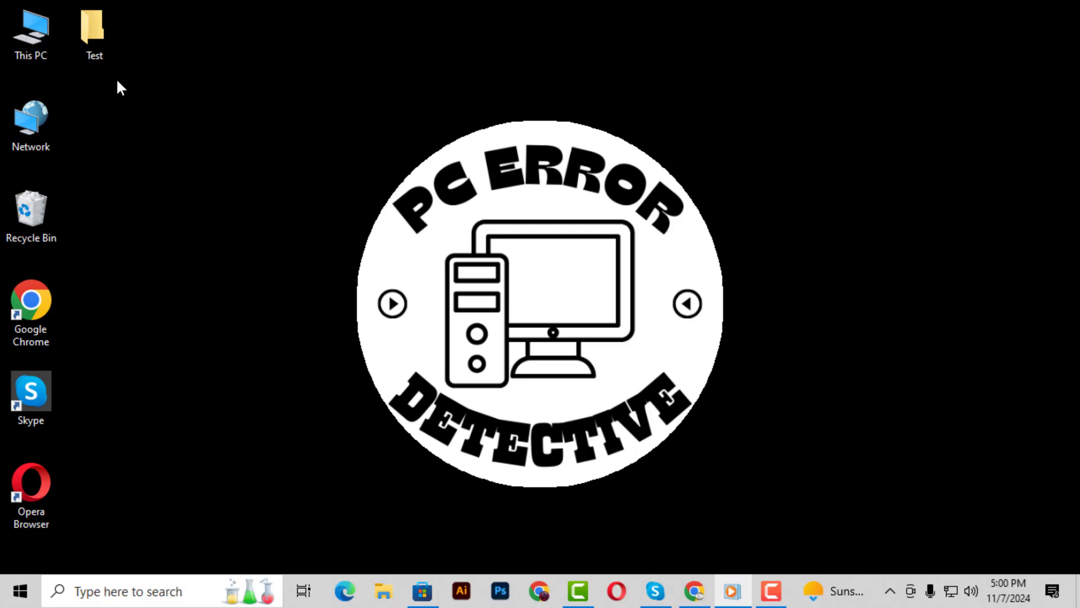
# - Bring up the Properties window for the Test folder on the desktop
pyautogui.click(93, 31)
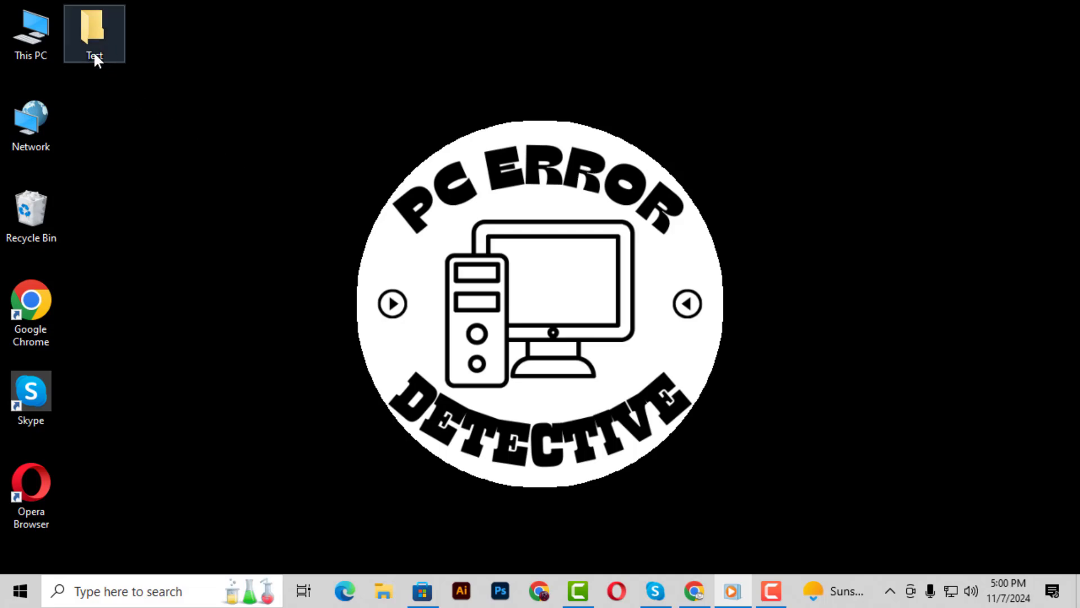
pyautogui.rightClick(95, 32)
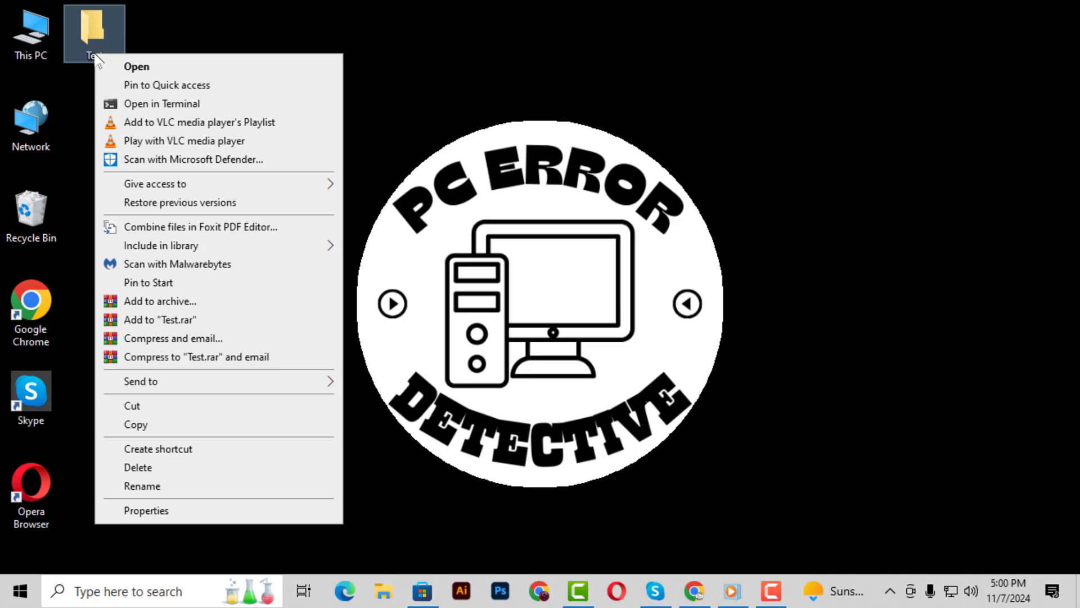
pyautogui.click(147, 509)
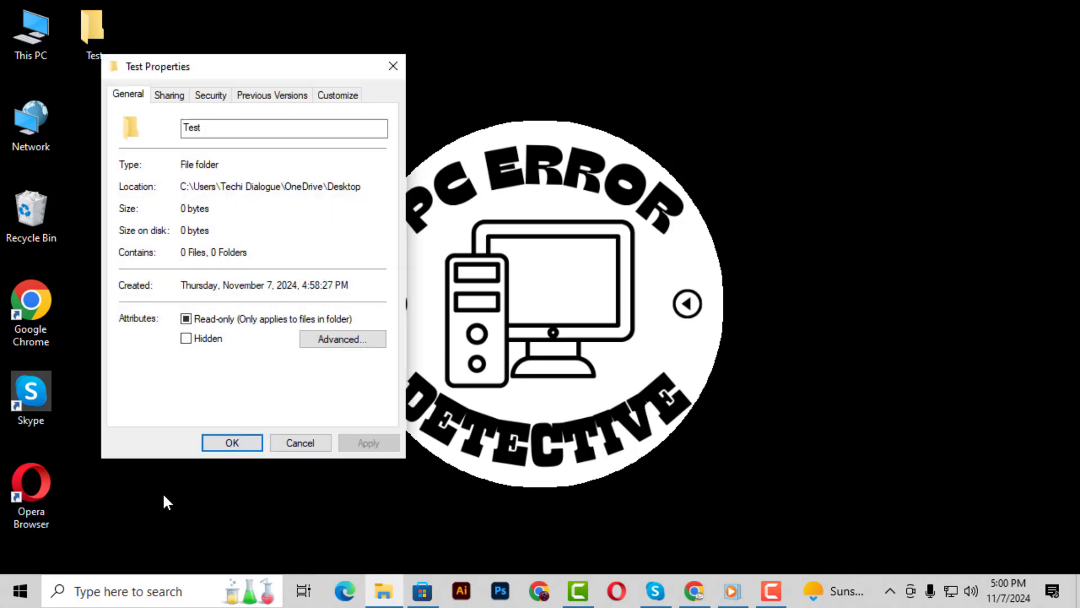
pyautogui.moveTo(342, 339)
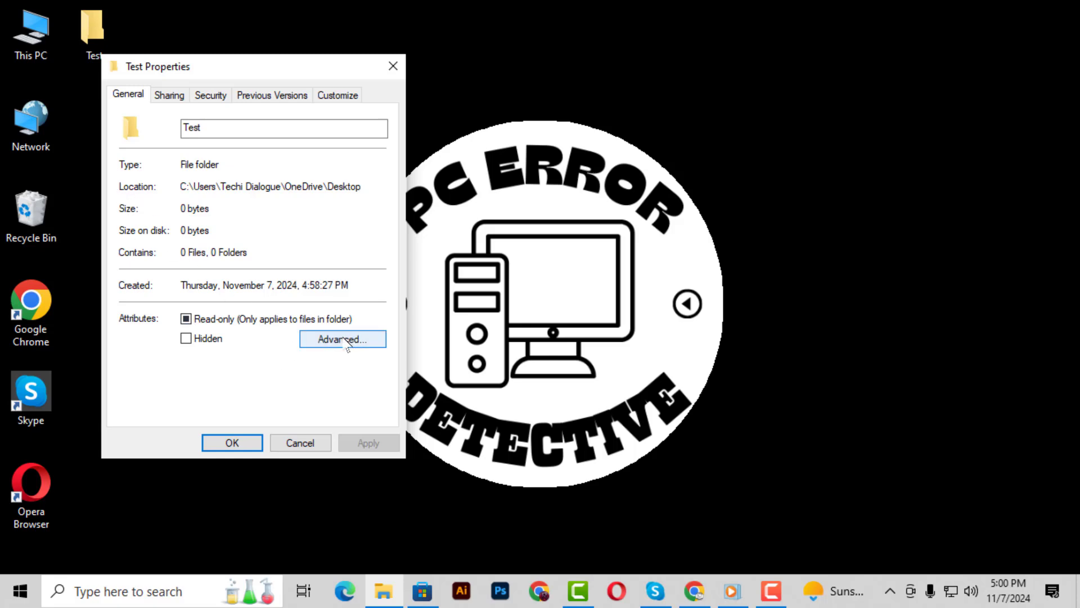
# - Enable 'Encrypt contents to secure data' in Advanced Attributes and confirm with OK
pyautogui.click(342, 338)
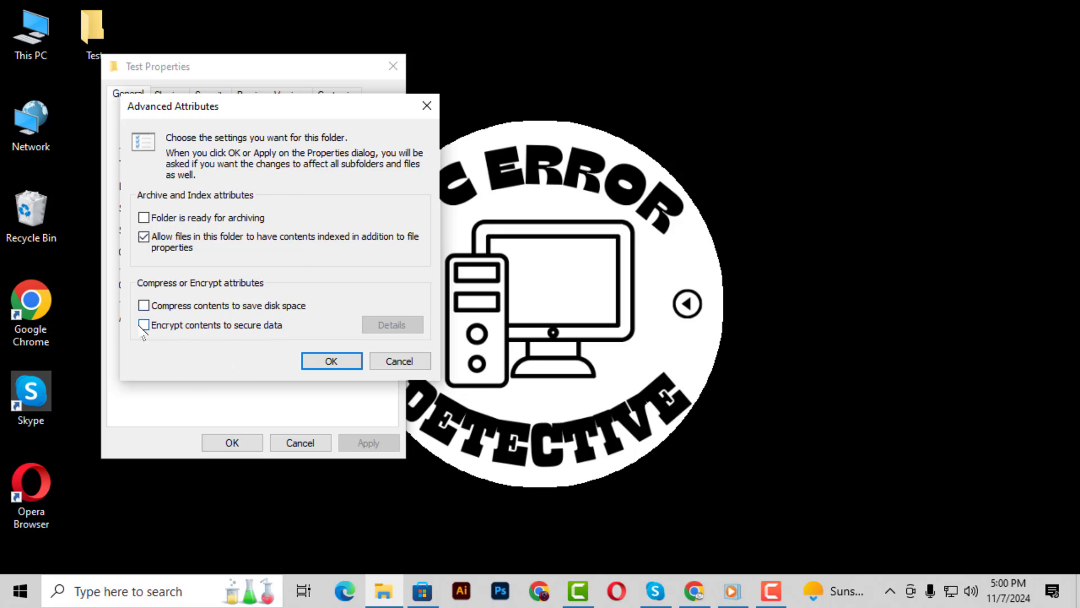
pyautogui.click(144, 324)
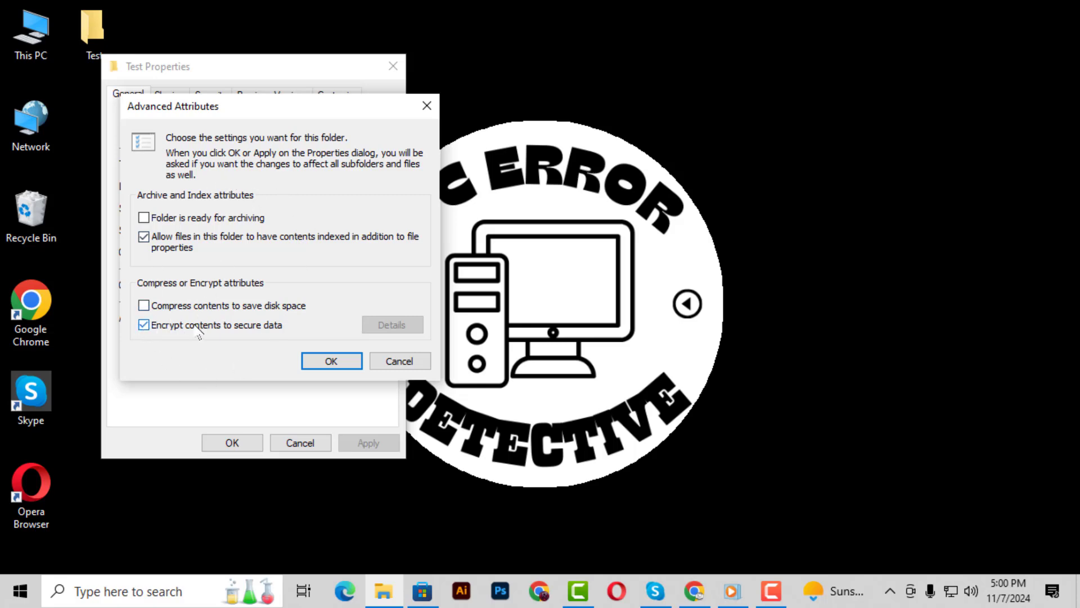
pyautogui.moveTo(272, 337)
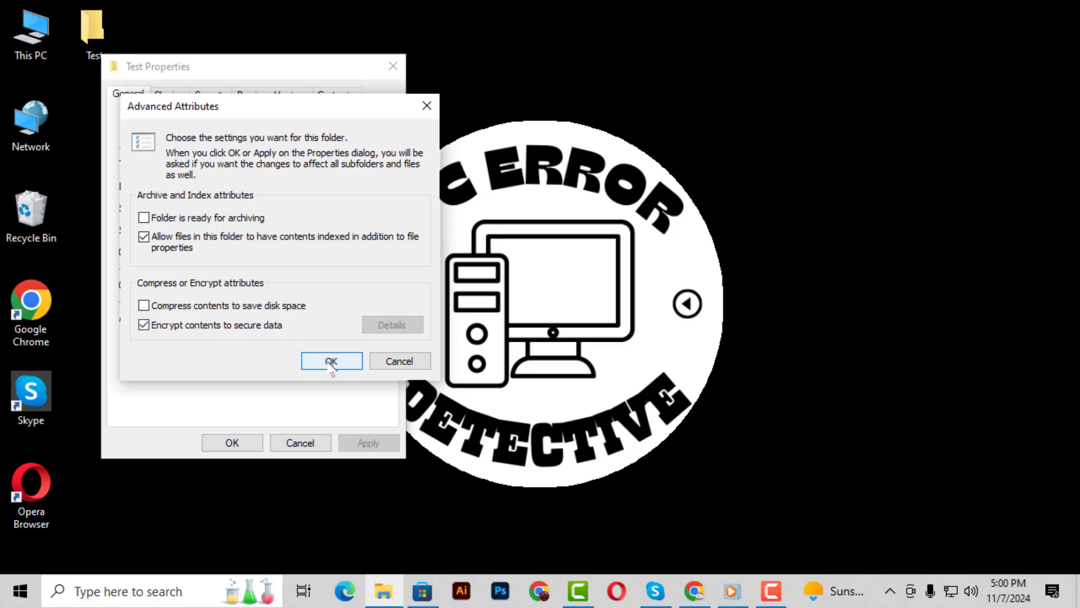
pyautogui.click(331, 361)
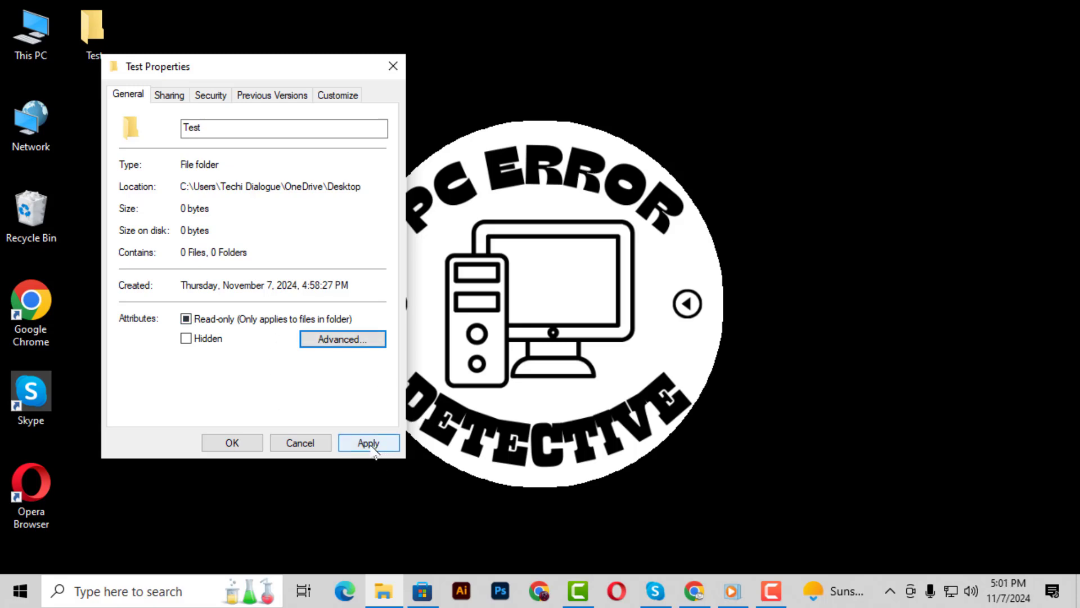
# - Apply the encryption change and close Test Properties with OK
pyautogui.click(369, 442)
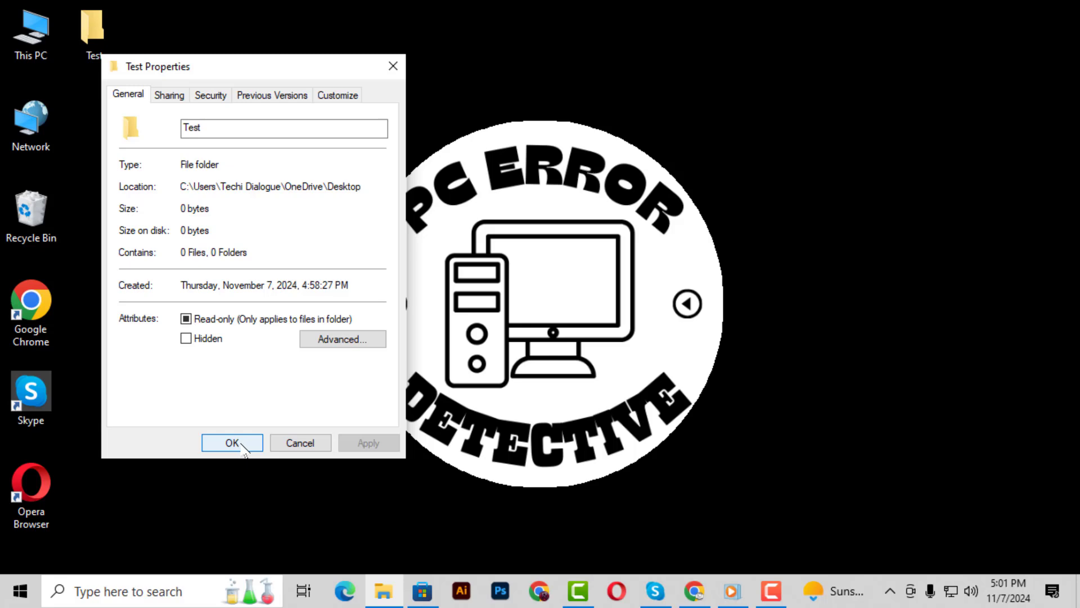
pyautogui.click(232, 443)
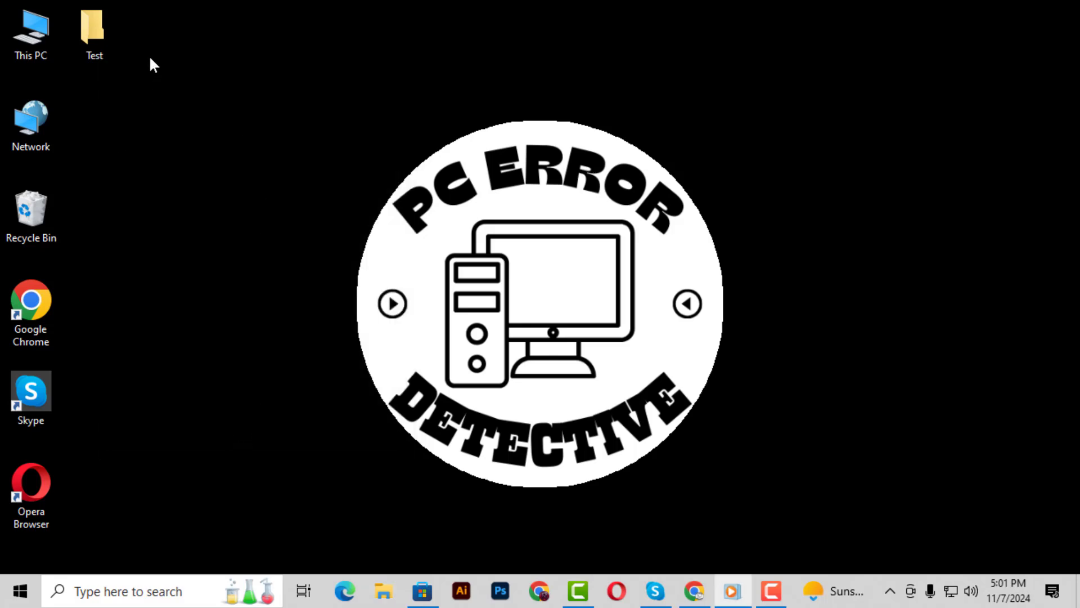